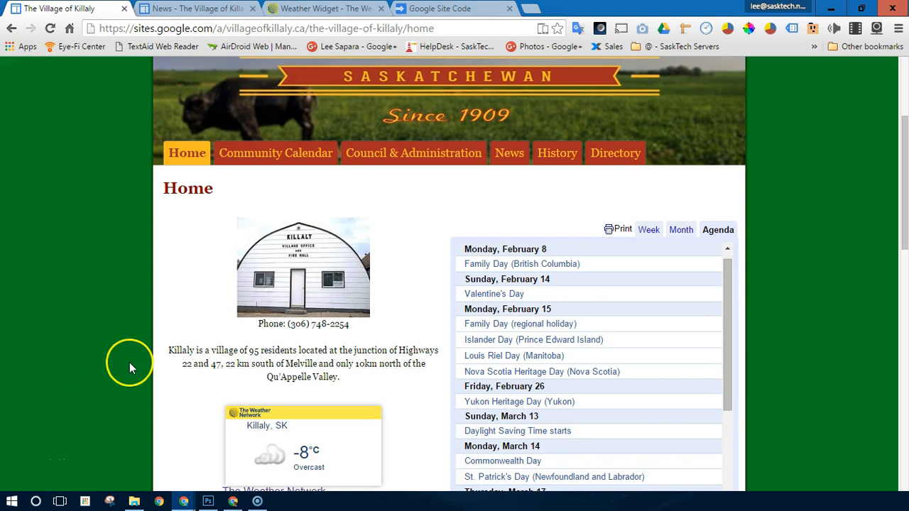
Bring the News page into edit mode with the insertion point in the page body.
{"action": "scroll", "scroll_direction": "down", "scroll_amount": 3}
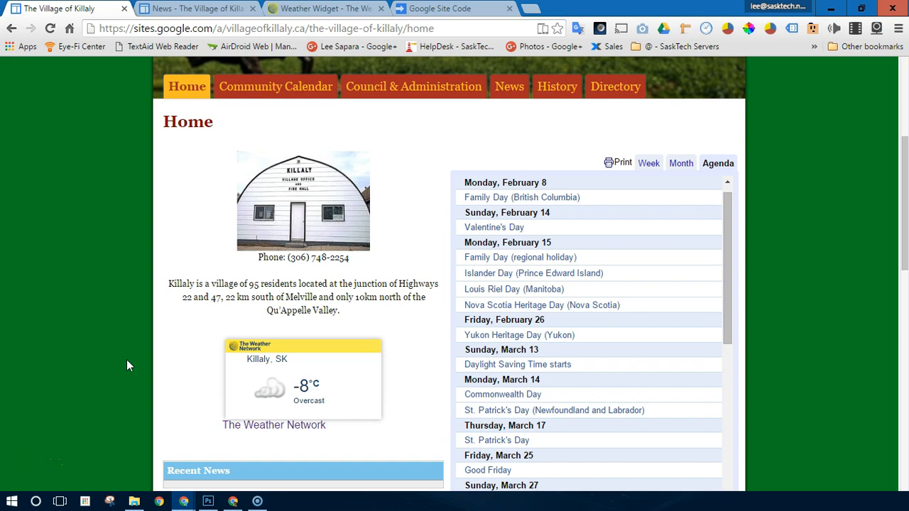
{"action": "scroll", "scroll_direction": "up", "scroll_amount": 3}
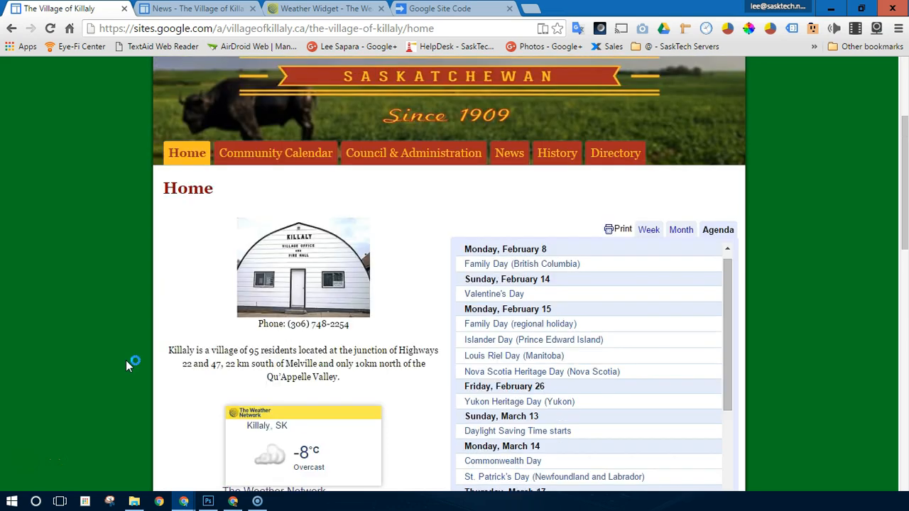
{"action": "scroll", "scroll_direction": "up", "scroll_amount": 3}
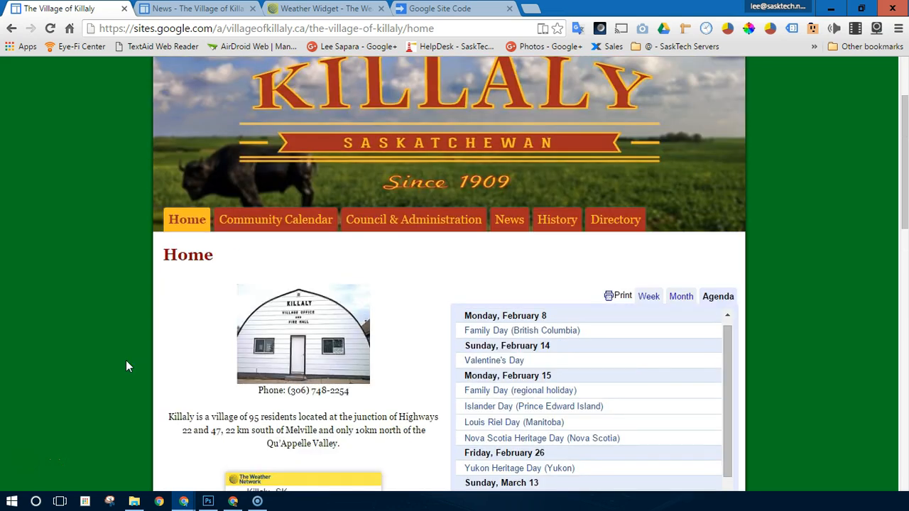
{"action": "scroll", "scroll_direction": "down", "scroll_amount": 3}
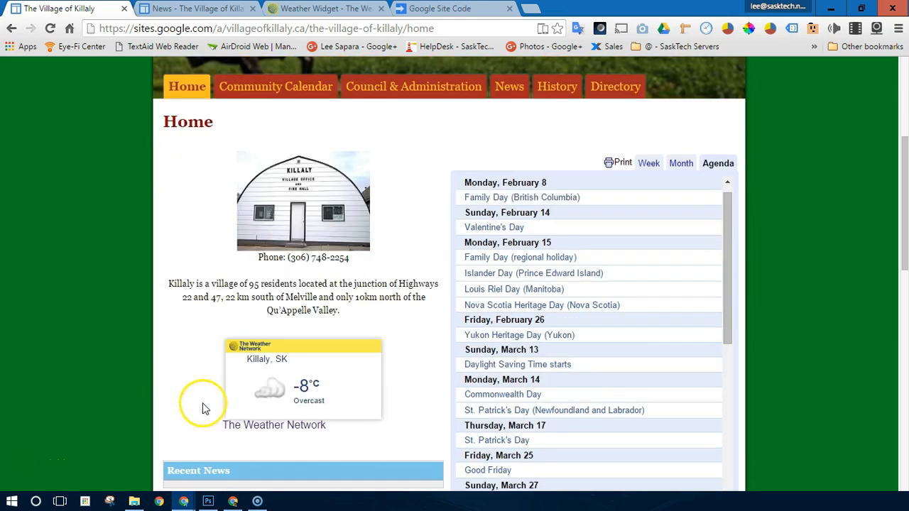
{"action": "mouse_move", "coordinate": [262, 352]}
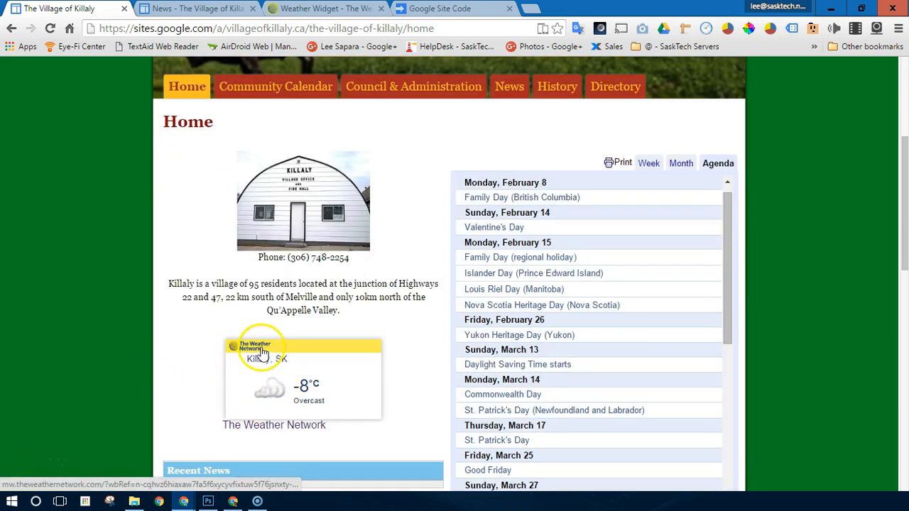
{"action": "mouse_move", "coordinate": [262, 391]}
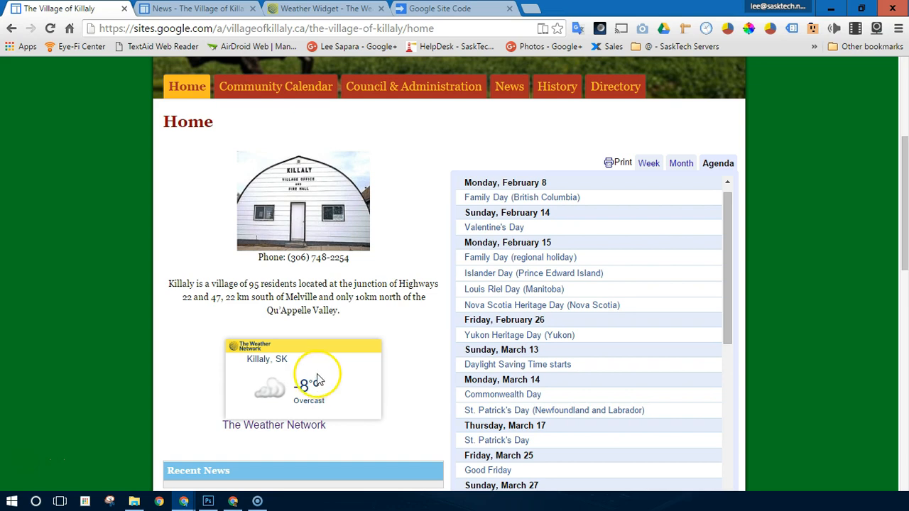
{"action": "mouse_move", "coordinate": [318, 374]}
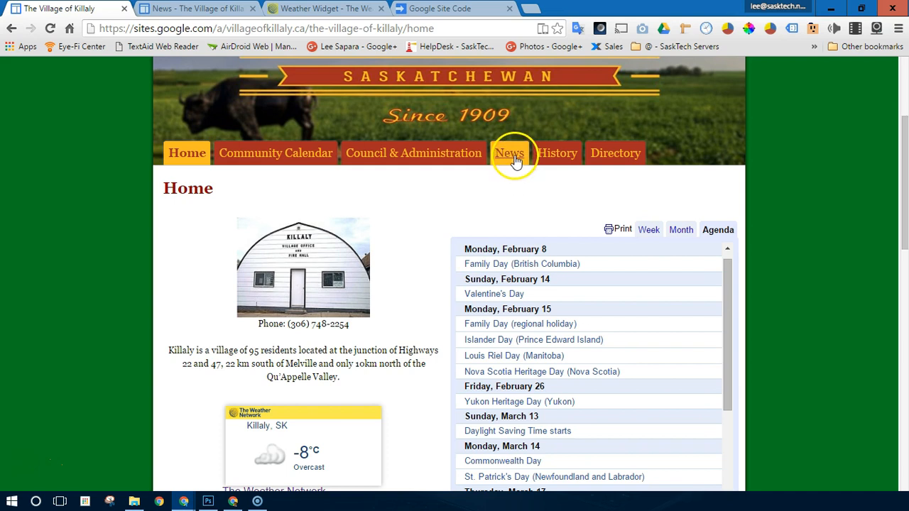
{"action": "left_click", "coordinate": [508, 153]}
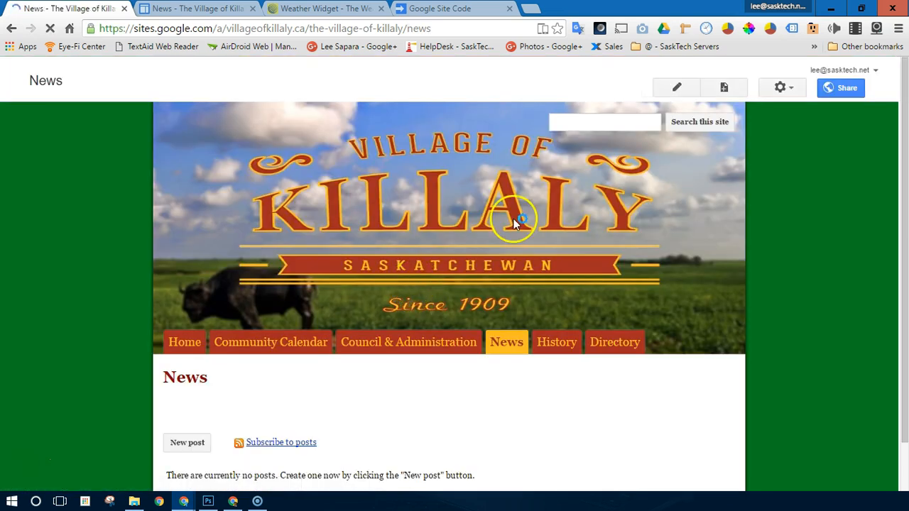
{"action": "left_click", "coordinate": [676, 88]}
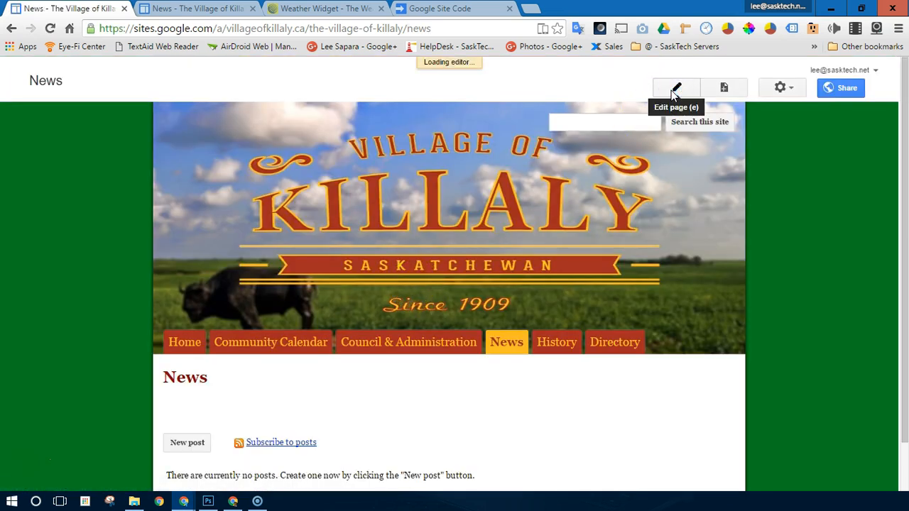
{"action": "left_click", "coordinate": [675, 86]}
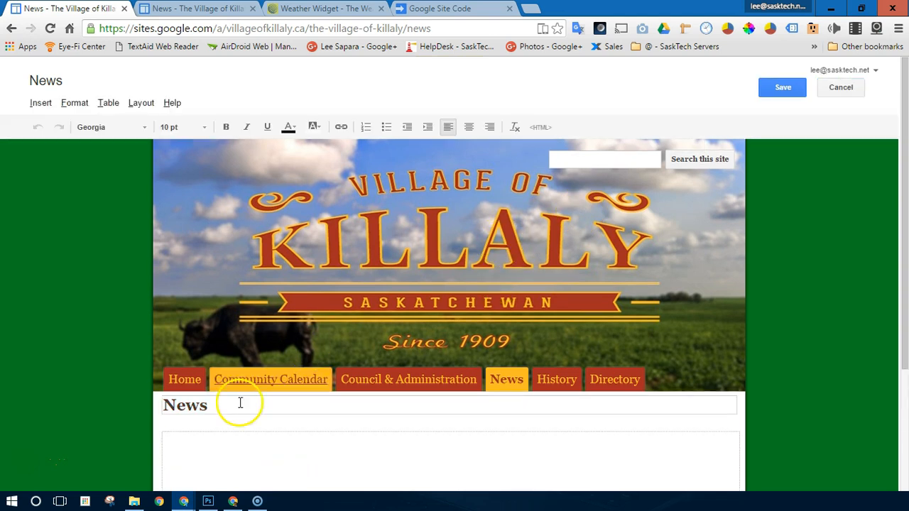
{"action": "mouse_move", "coordinate": [71, 167]}
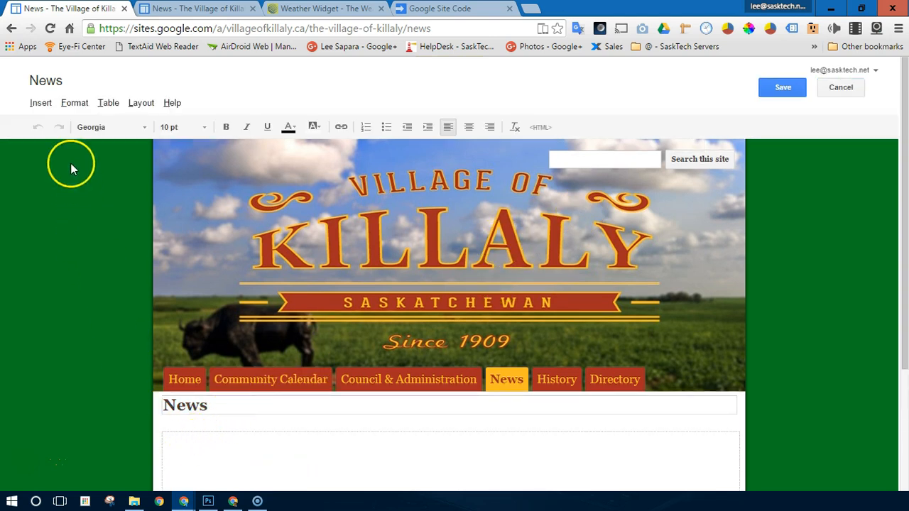
Insert an HTML box holding the Weather Network widget code and save the page.
{"action": "left_click", "coordinate": [39, 102]}
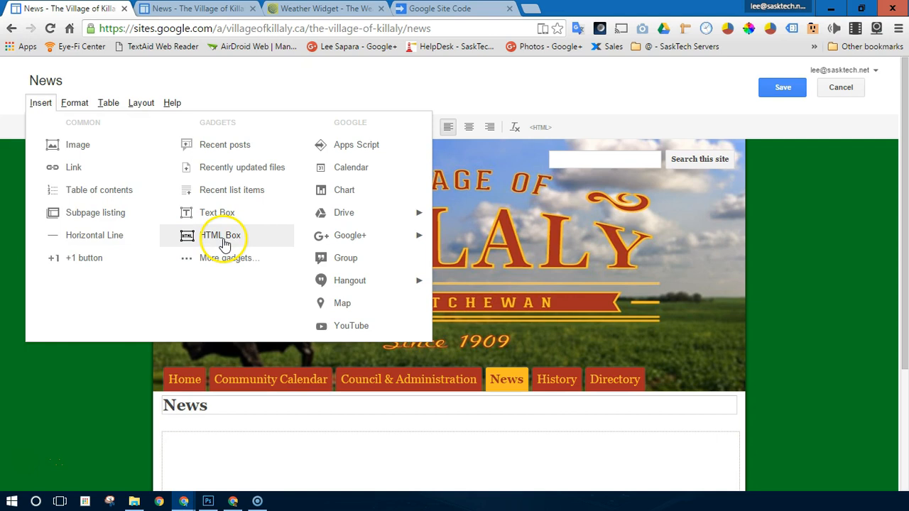
{"action": "left_click", "coordinate": [221, 235]}
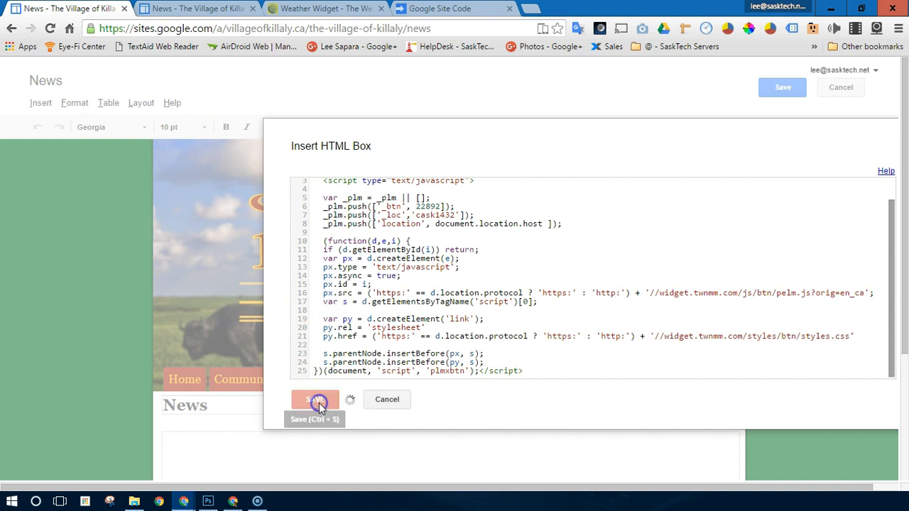
{"action": "left_click", "coordinate": [315, 399]}
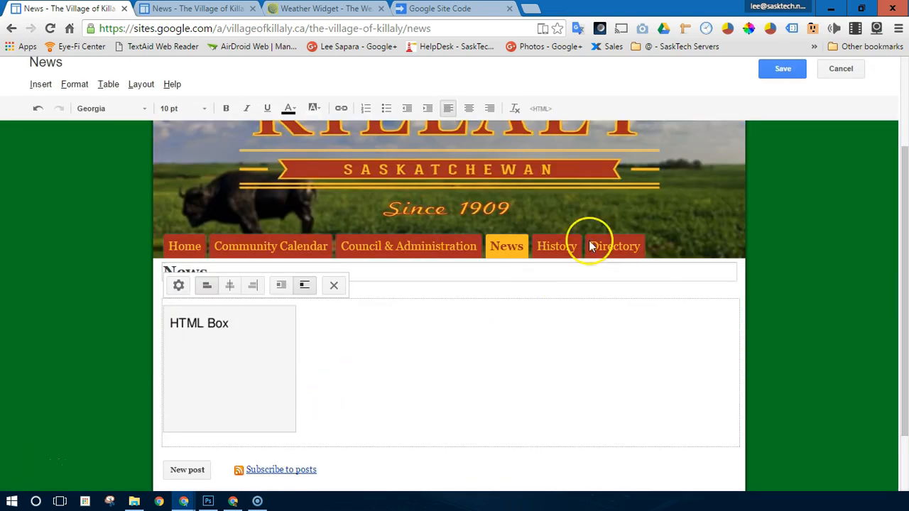
{"action": "mouse_move", "coordinate": [780, 68]}
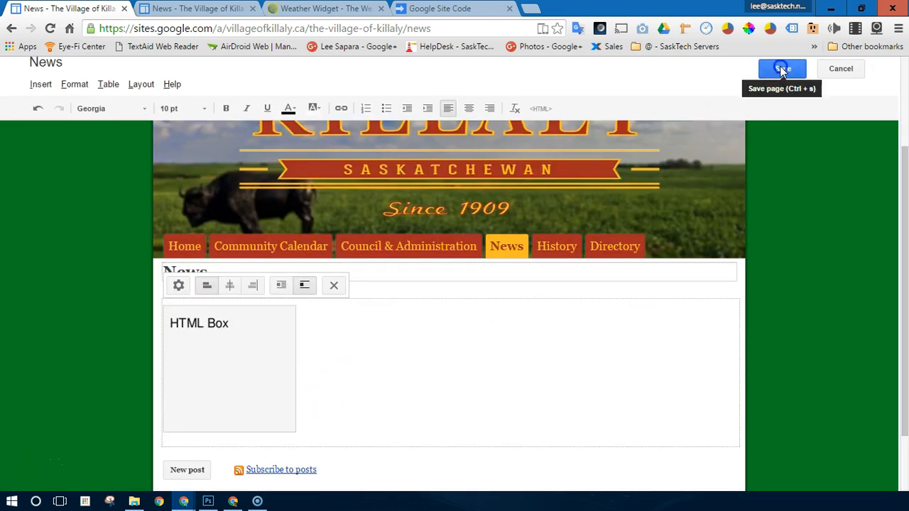
{"action": "left_click", "coordinate": [780, 68]}
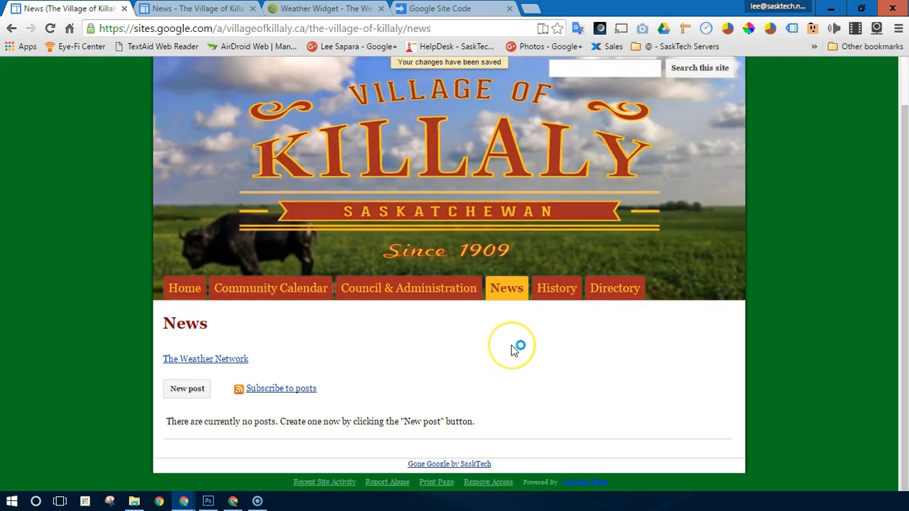
{"action": "mouse_move", "coordinate": [204, 358]}
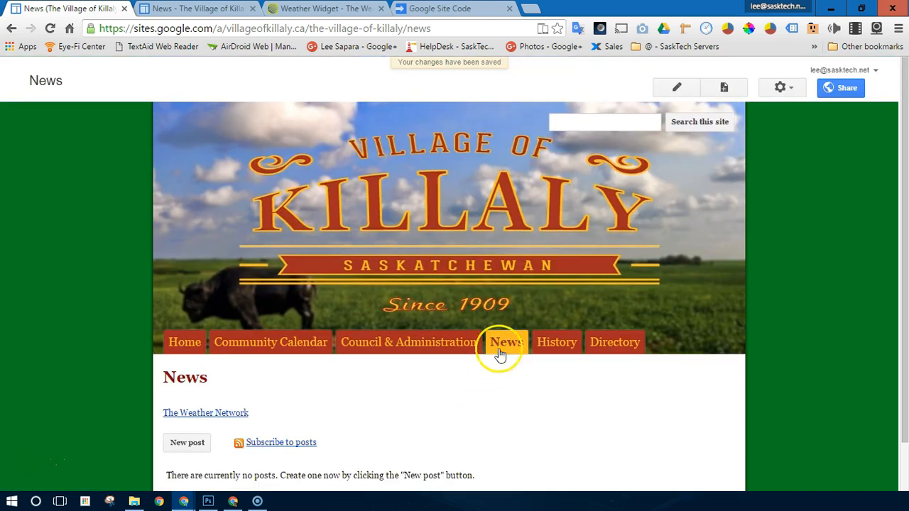
Remove the HTML box from the News page, save it, and go to the Apps Script project.
{"action": "left_click", "coordinate": [676, 88]}
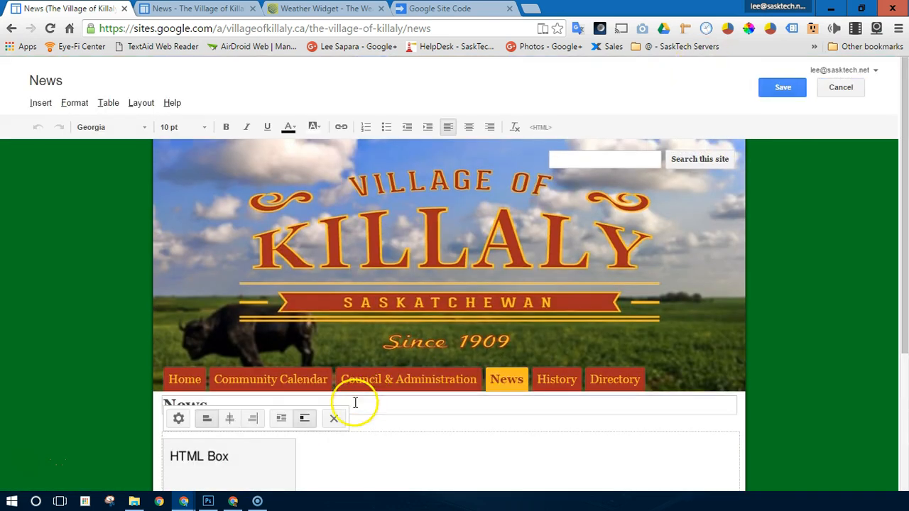
{"action": "scroll", "scroll_direction": "down", "scroll_amount": 3}
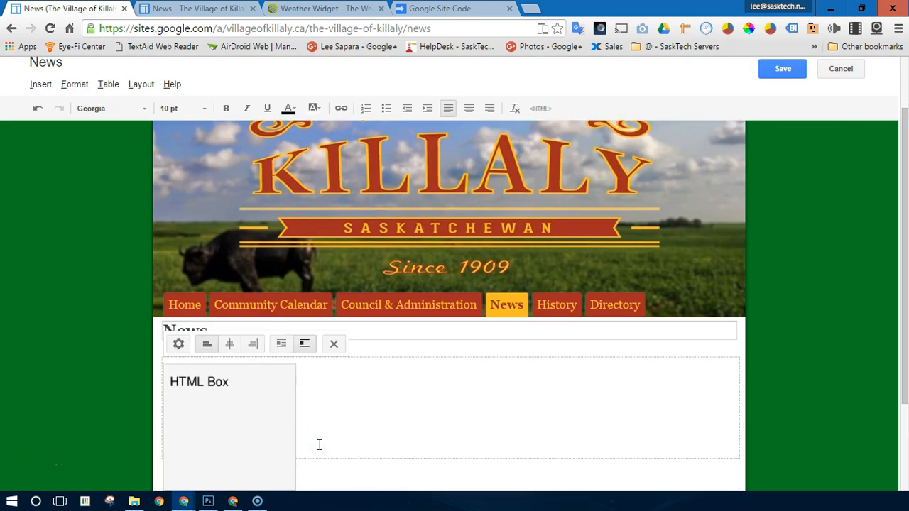
{"action": "left_click", "coordinate": [334, 344]}
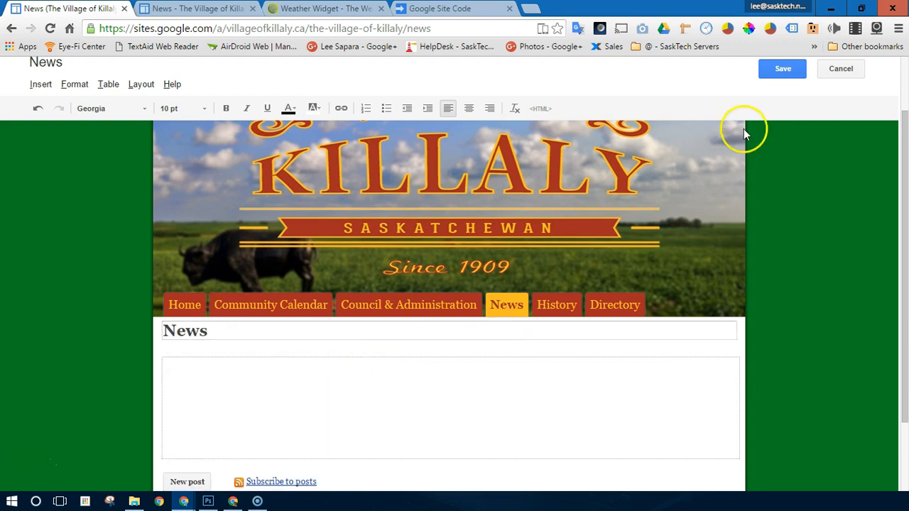
{"action": "left_click", "coordinate": [781, 68]}
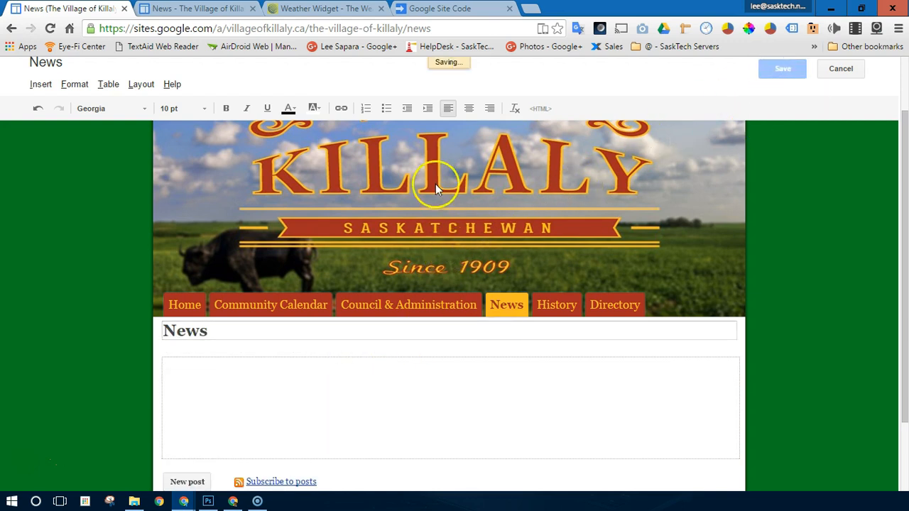
{"action": "left_click", "coordinate": [443, 8]}
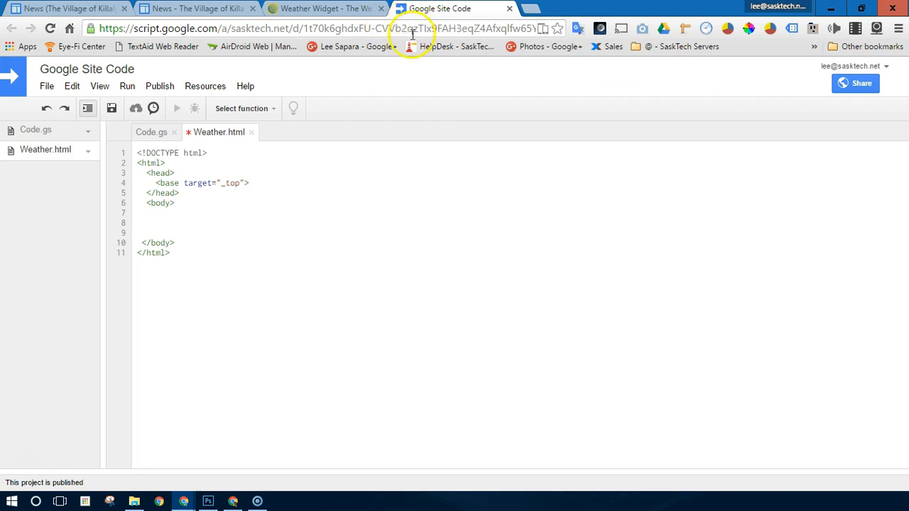
{"action": "mouse_move", "coordinate": [13, 76]}
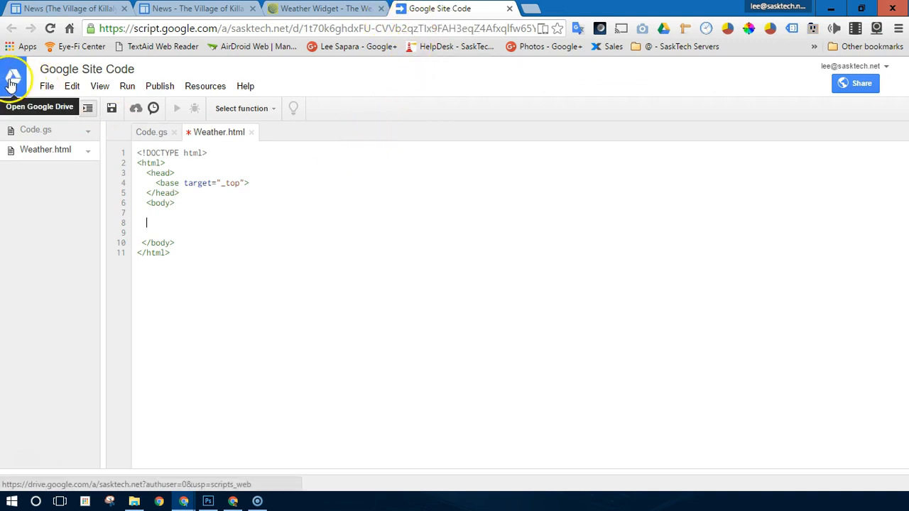
Open Weather.html in the Apps Script project to paste the Weather Network widget code.
{"action": "left_click", "coordinate": [47, 86]}
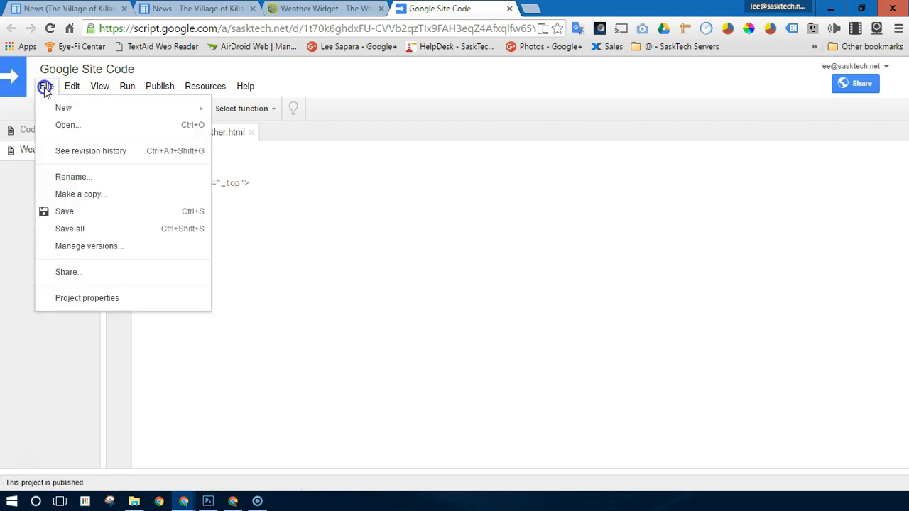
{"action": "mouse_move", "coordinate": [80, 193]}
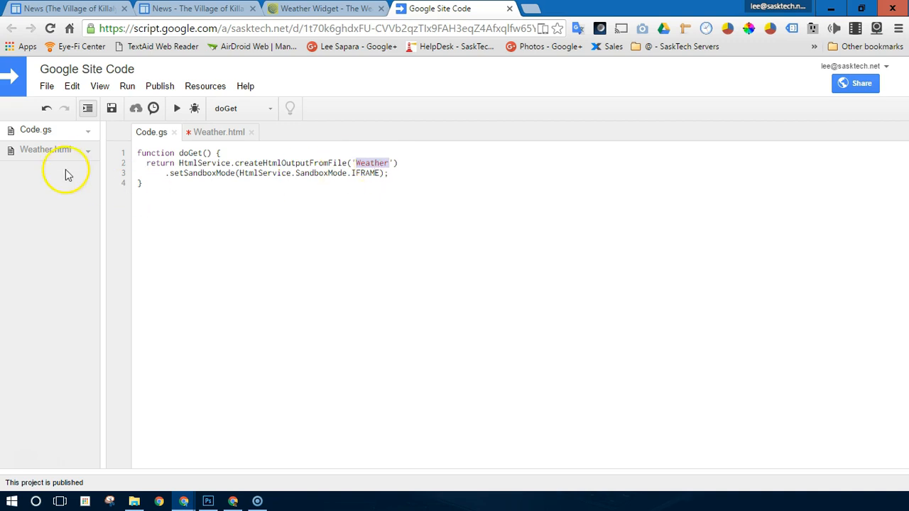
{"action": "mouse_move", "coordinate": [298, 167]}
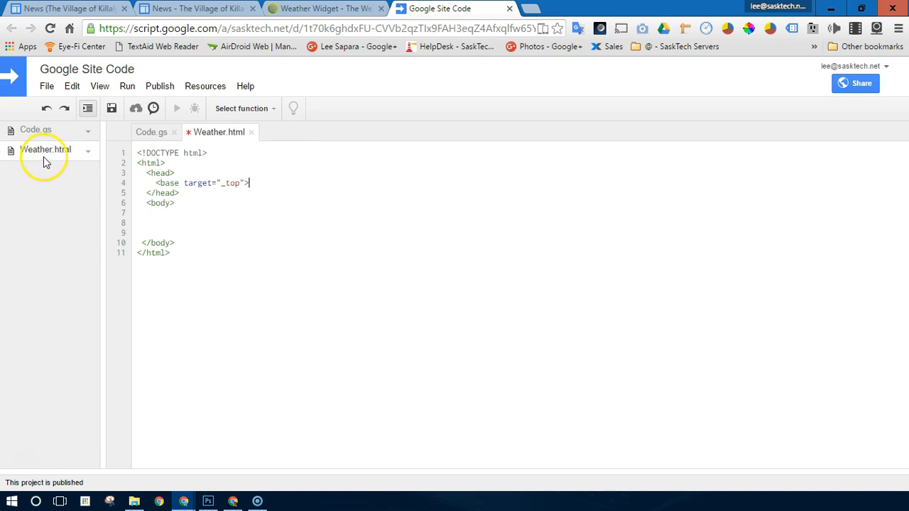
{"action": "left_click", "coordinate": [155, 223]}
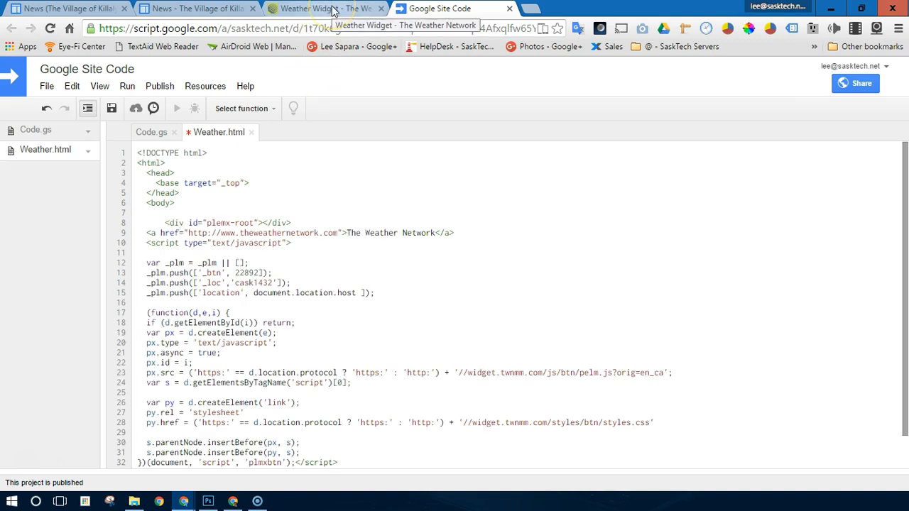
Review widget setup steps 1–3 on The Weather Network, then return to the Killaly News page.
{"action": "left_click", "coordinate": [319, 8]}
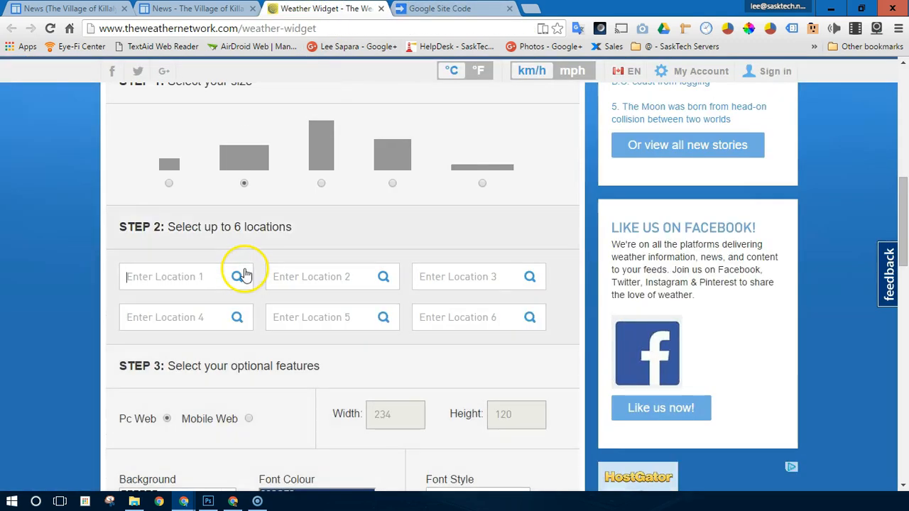
{"action": "scroll", "scroll_direction": "up", "scroll_amount": 3}
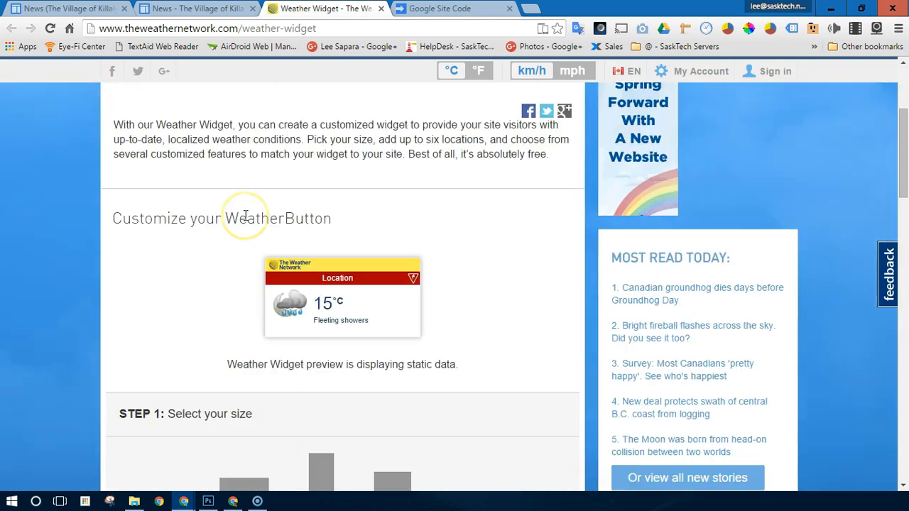
{"action": "scroll", "scroll_direction": "down", "scroll_amount": 3}
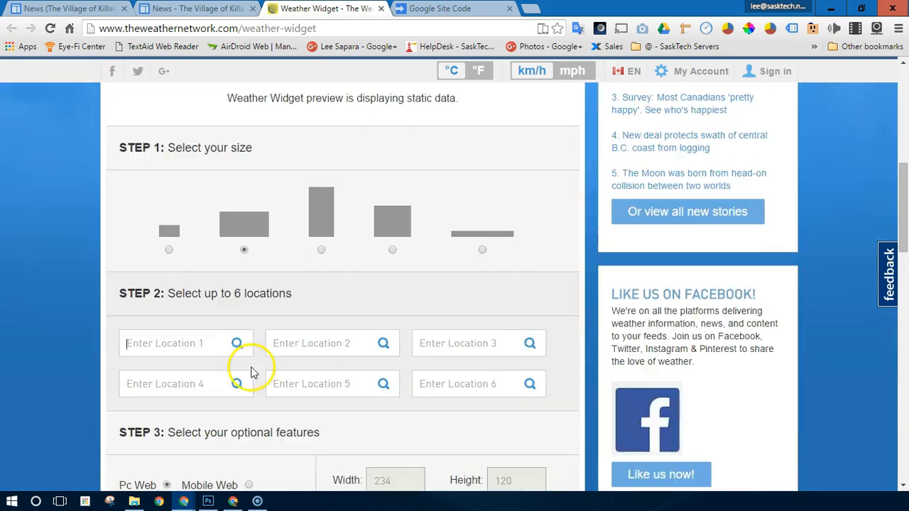
{"action": "scroll", "scroll_direction": "down", "scroll_amount": 3}
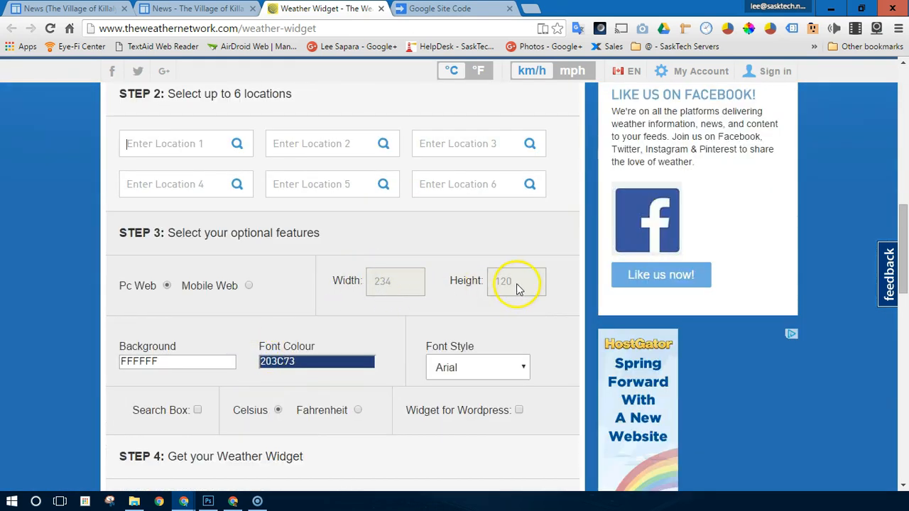
{"action": "scroll", "scroll_direction": "up", "scroll_amount": 3}
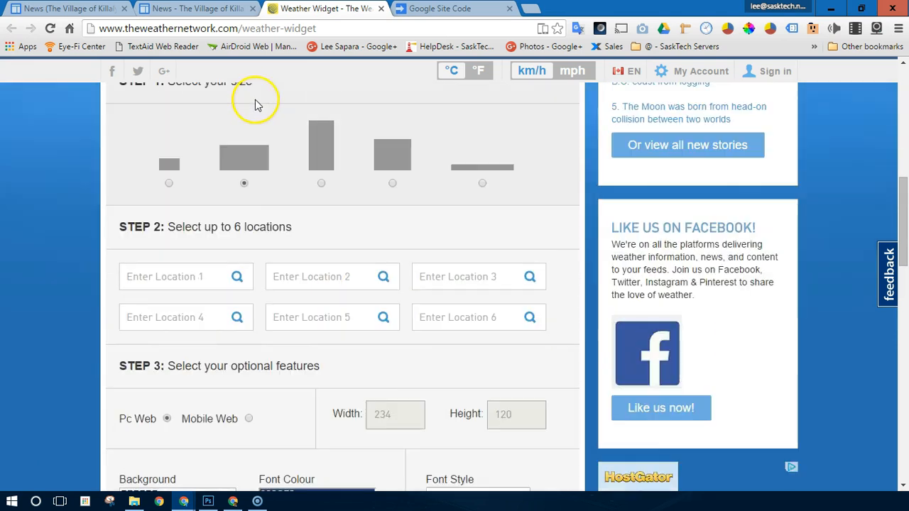
{"action": "scroll", "scroll_direction": "down", "scroll_amount": 3}
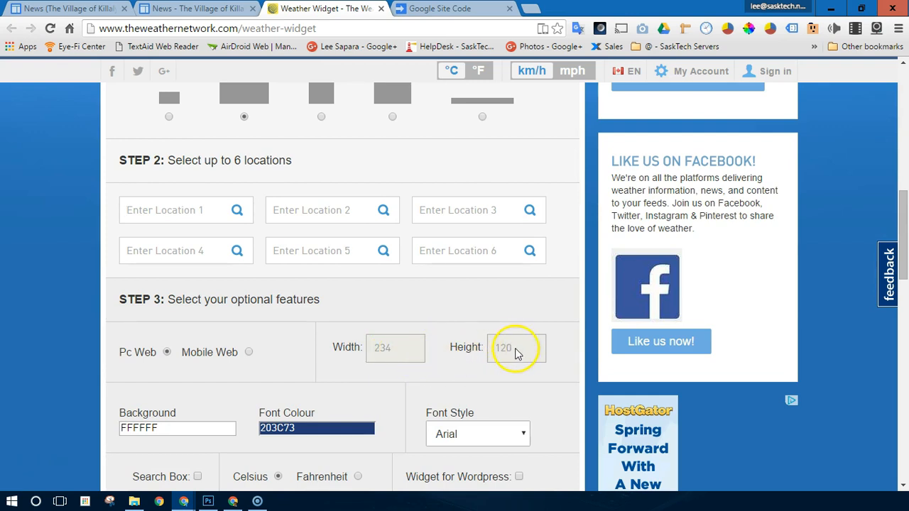
{"action": "left_click", "coordinate": [198, 9]}
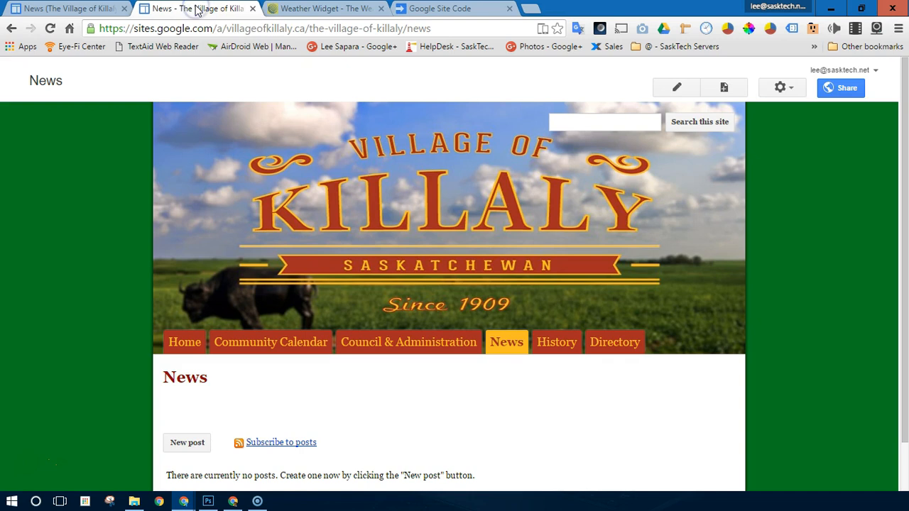
Return to the Google Site Code project and show its Publish options.
{"action": "left_click", "coordinate": [439, 8]}
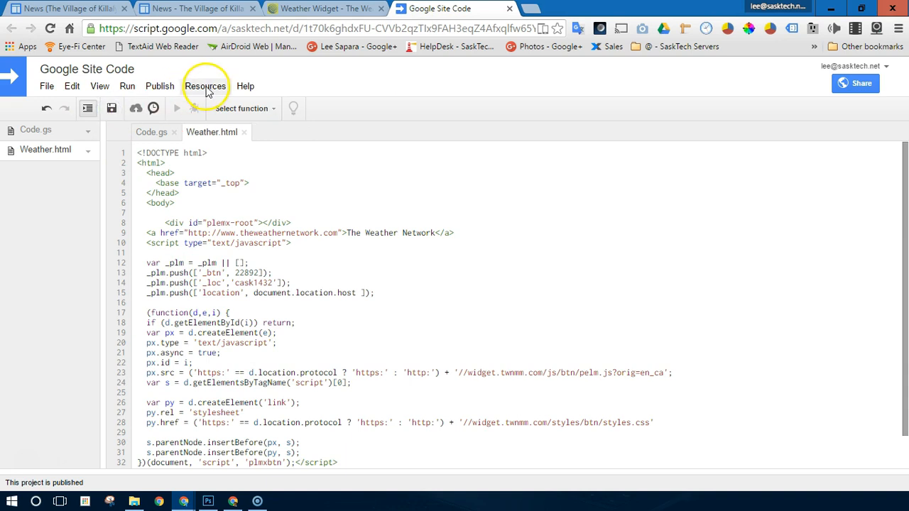
{"action": "left_click", "coordinate": [159, 86]}
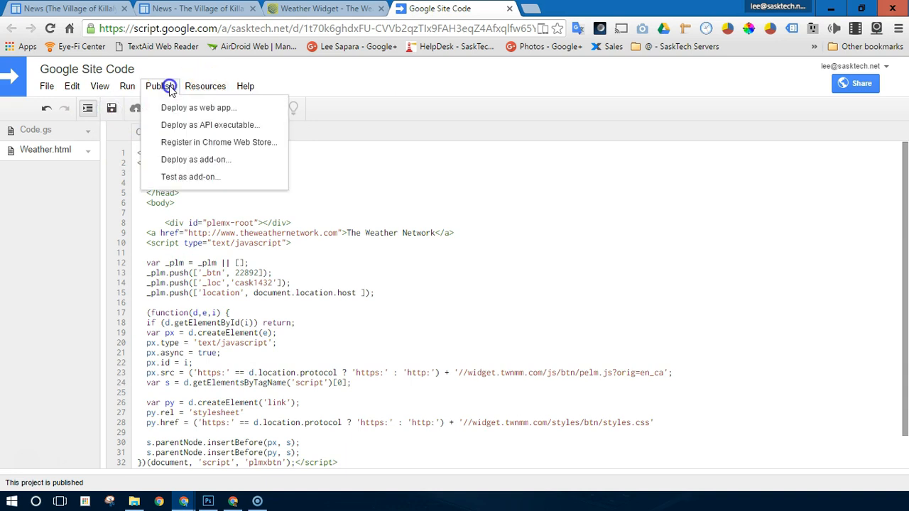
Deploy as web app running as the visiting user with access for anyone, revealing the web app URL.
{"action": "left_click", "coordinate": [199, 107]}
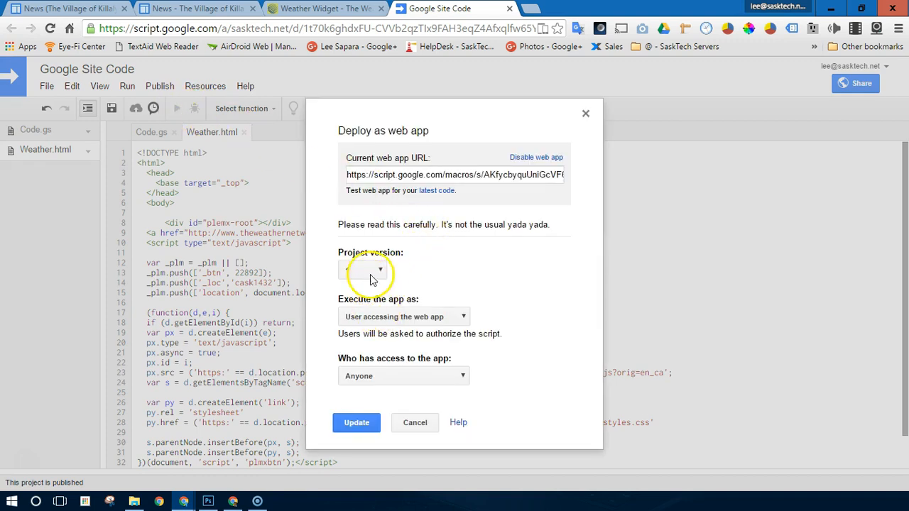
{"action": "mouse_move", "coordinate": [389, 313]}
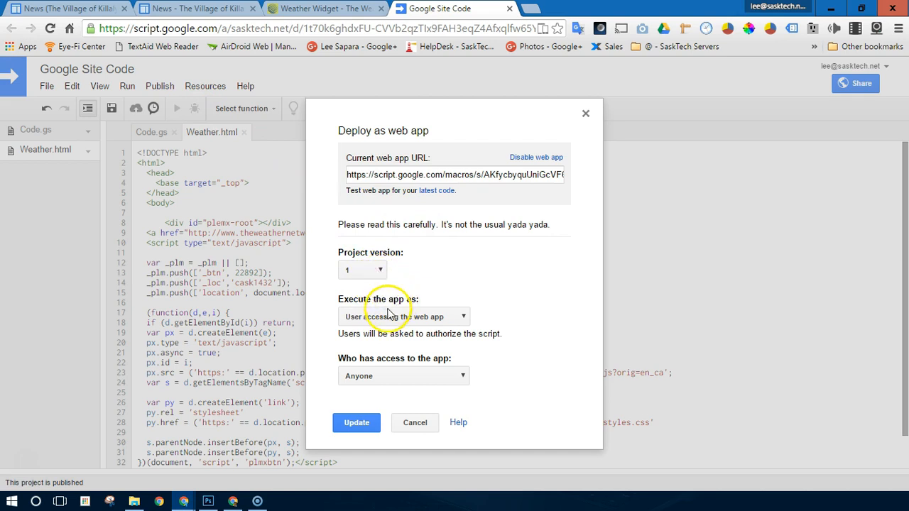
{"action": "left_click", "coordinate": [403, 315]}
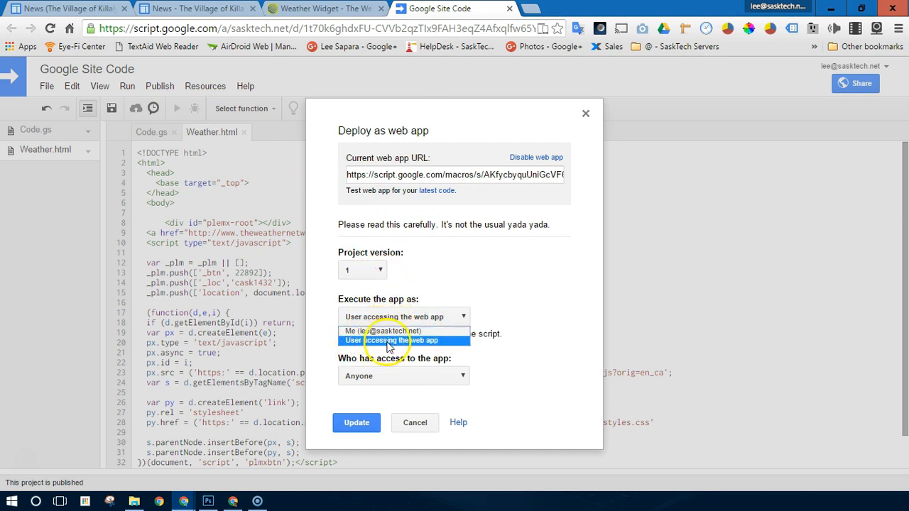
{"action": "left_click", "coordinate": [400, 340]}
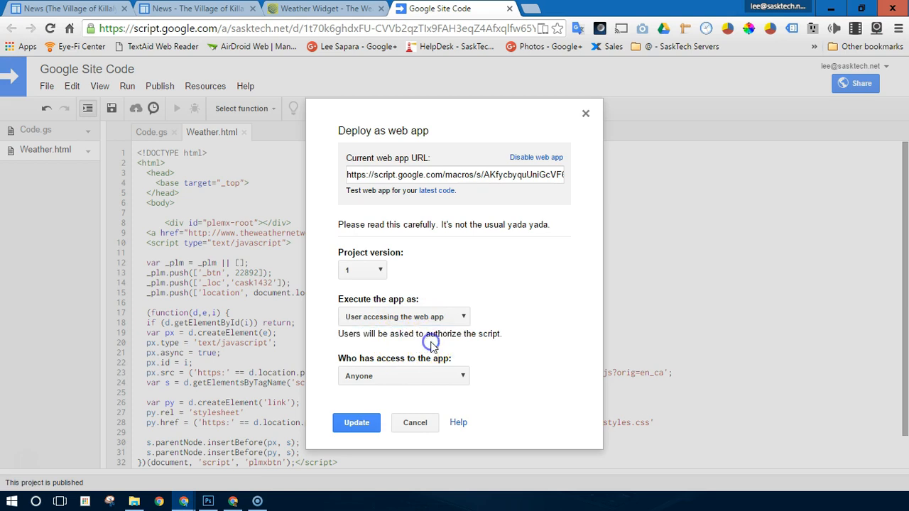
{"action": "mouse_move", "coordinate": [418, 358]}
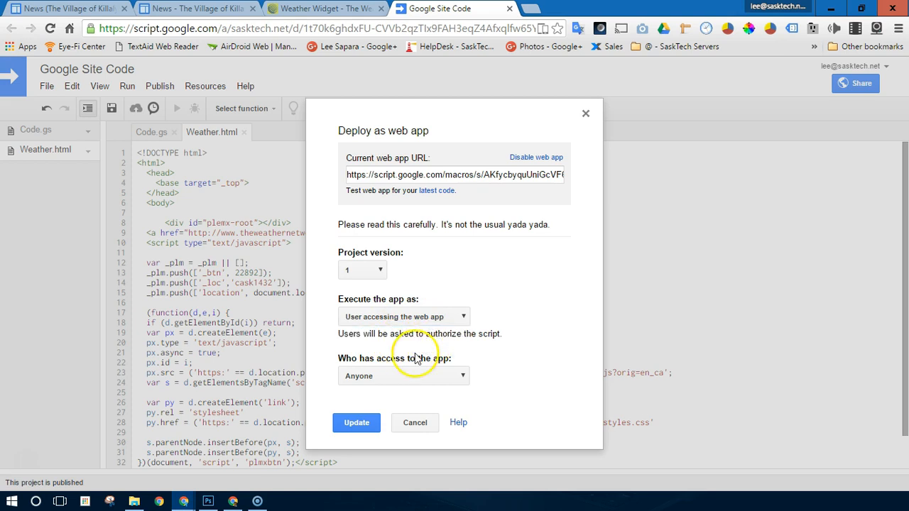
{"action": "left_click", "coordinate": [403, 375]}
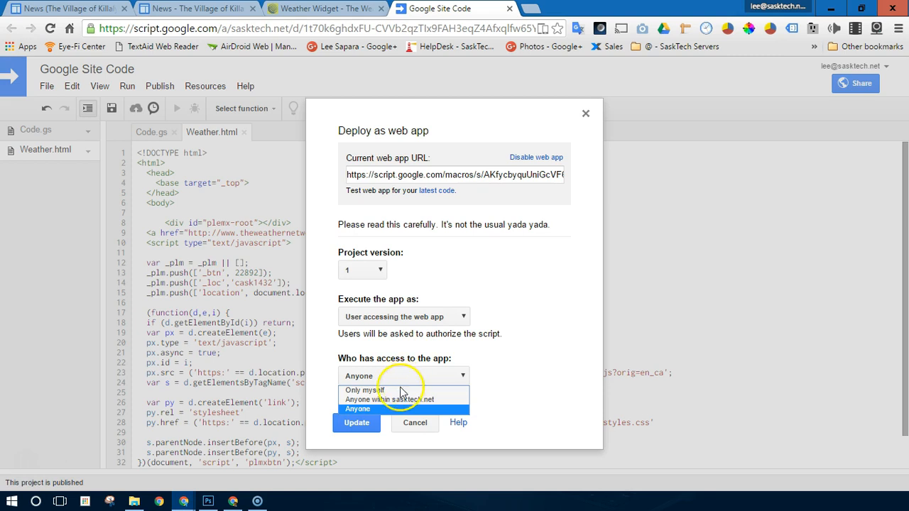
{"action": "left_click", "coordinate": [358, 409]}
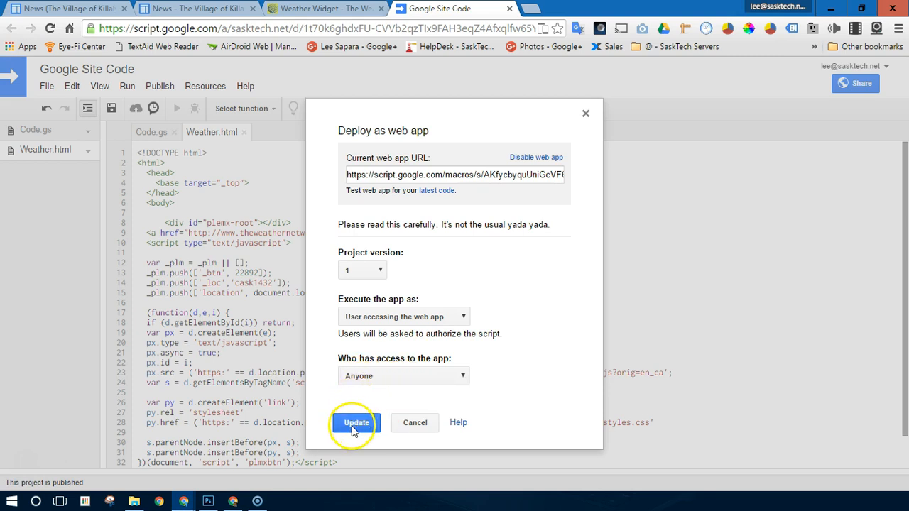
{"action": "left_click", "coordinate": [356, 423]}
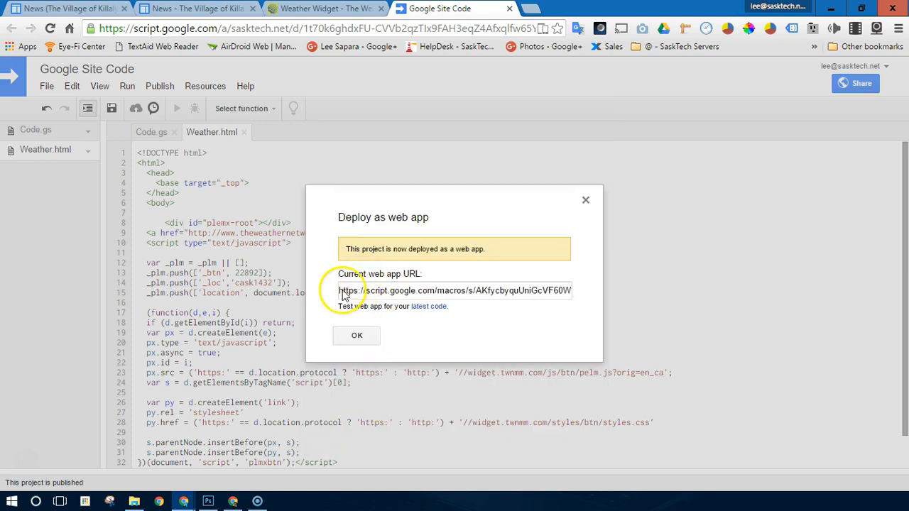
Copy the current web app URL and switch to the Village of Killaly News page.
{"action": "left_click", "coordinate": [454, 290]}
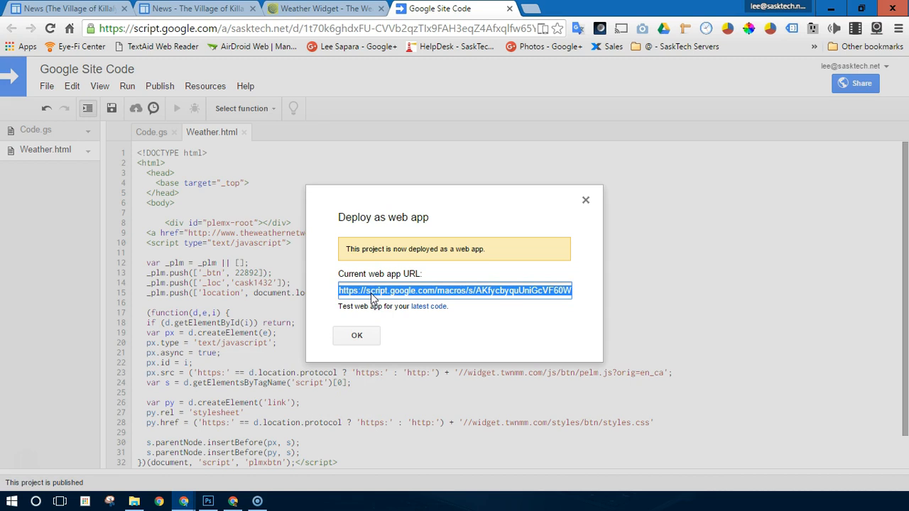
{"action": "left_click", "coordinate": [198, 8]}
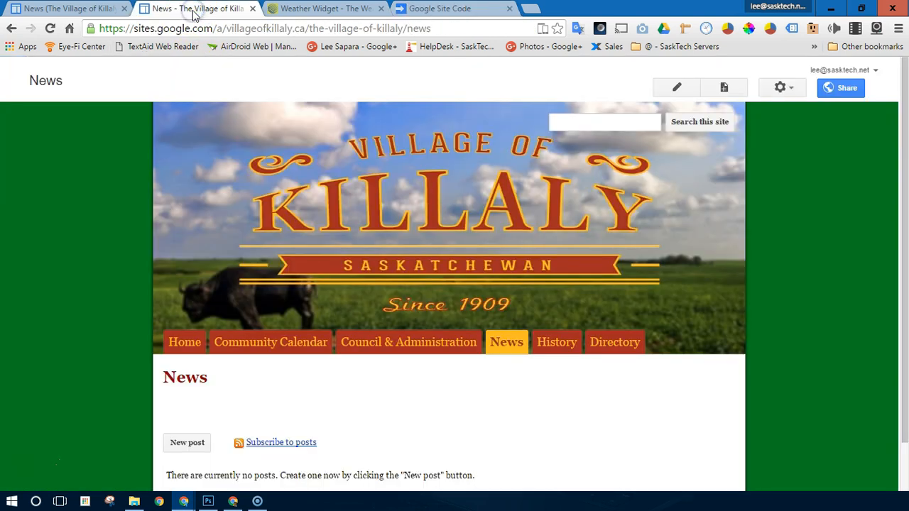
{"action": "mouse_move", "coordinate": [675, 88]}
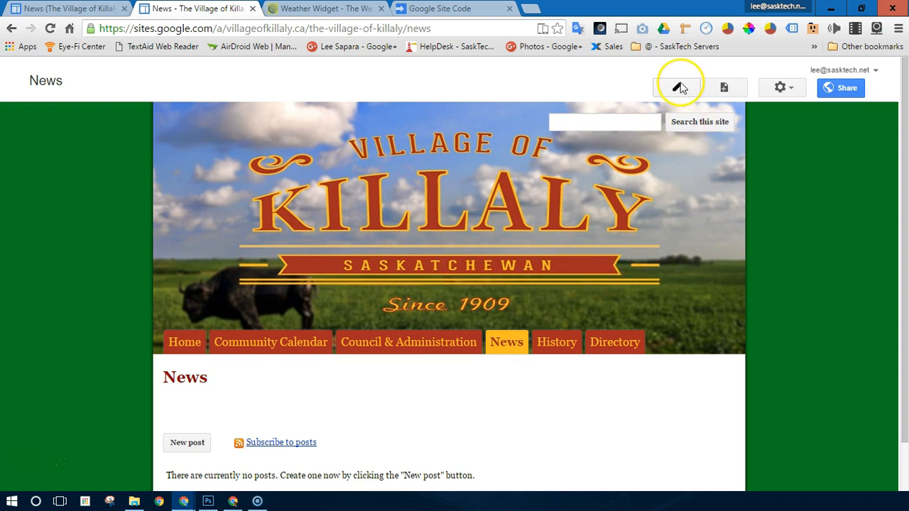
Edit the News page and insert an Apps Script gadget using the pasted web app URL.
{"action": "left_click", "coordinate": [678, 87]}
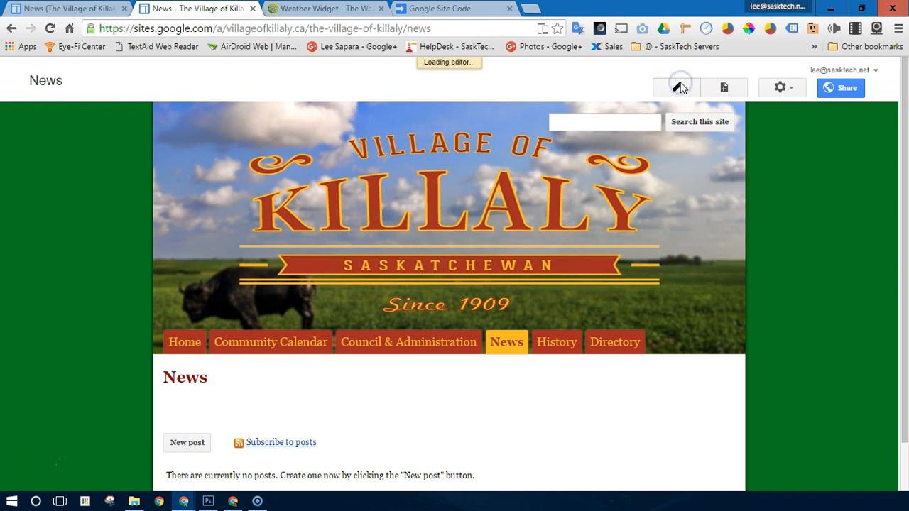
{"action": "left_click", "coordinate": [676, 88]}
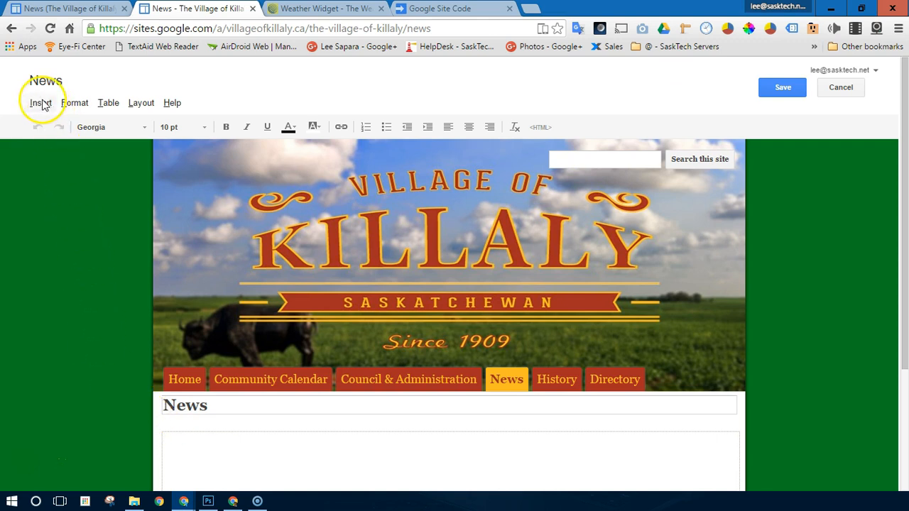
{"action": "left_click", "coordinate": [40, 102]}
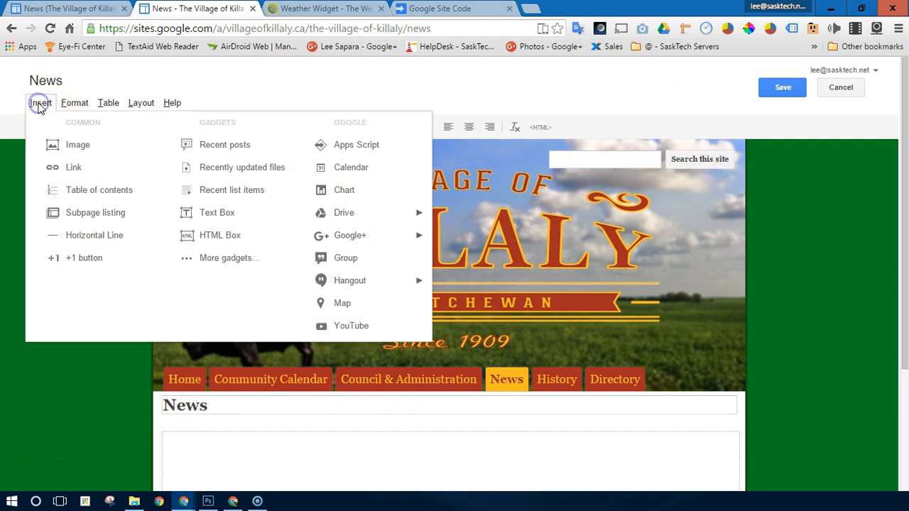
{"action": "mouse_move", "coordinate": [357, 145]}
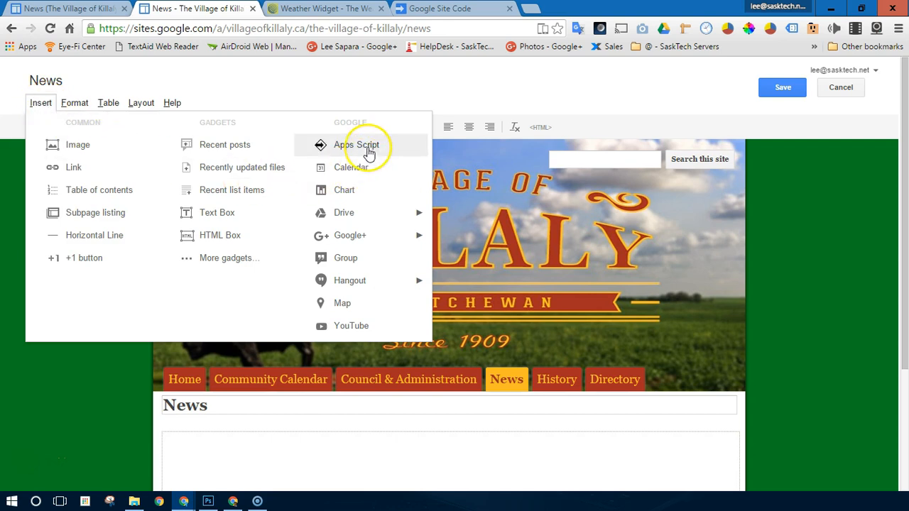
{"action": "left_click", "coordinate": [358, 144]}
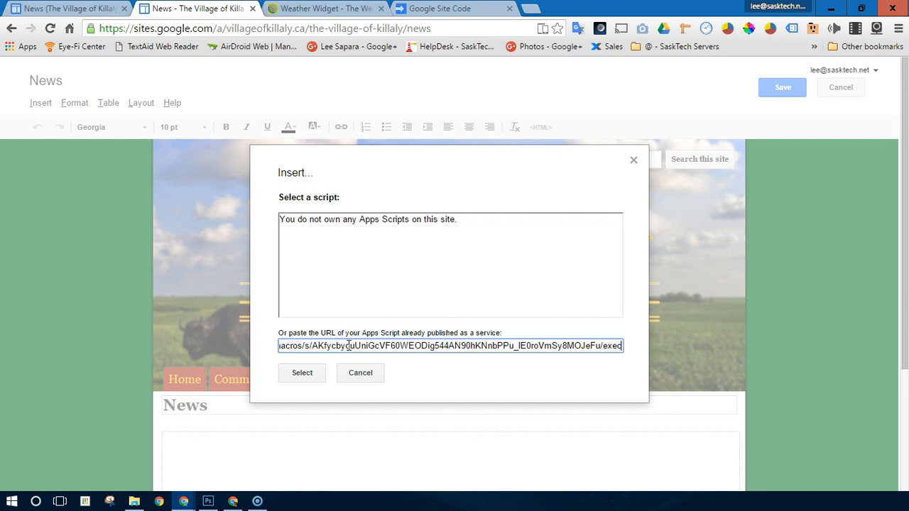
{"action": "mouse_move", "coordinate": [418, 375]}
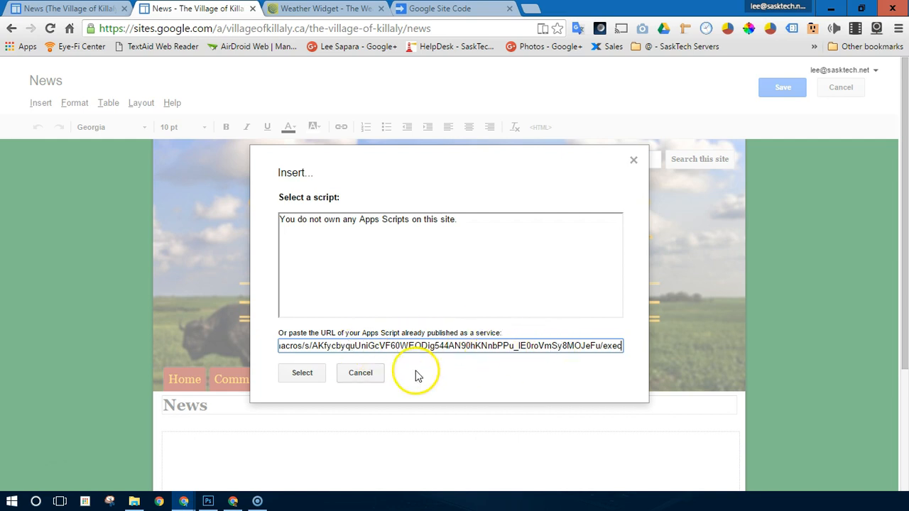
{"action": "left_click", "coordinate": [301, 372]}
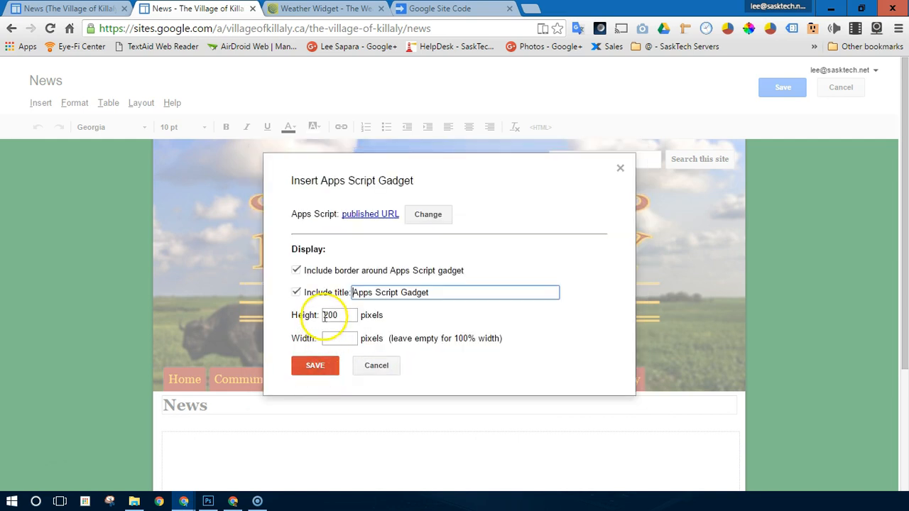
Set the gadget to no border, no title, height 125, empty width, insert it and save the page.
{"action": "left_click", "coordinate": [295, 270]}
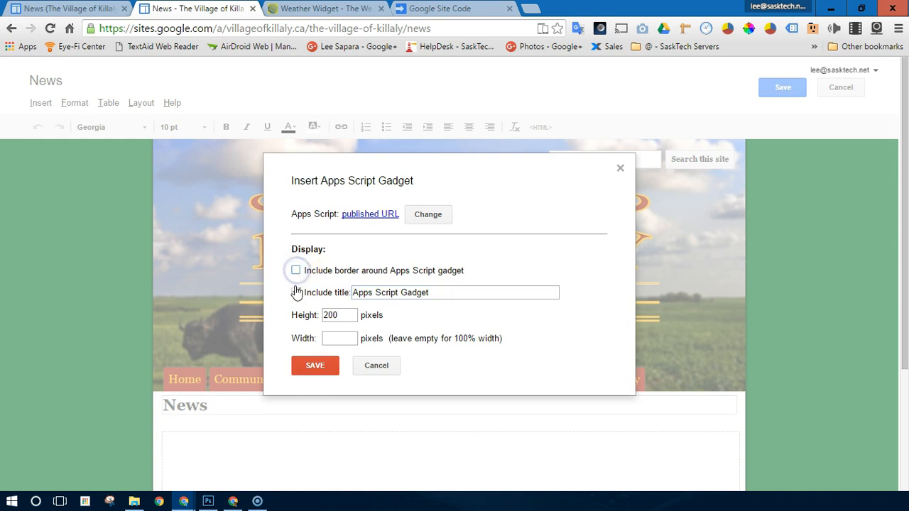
{"action": "left_click", "coordinate": [296, 293]}
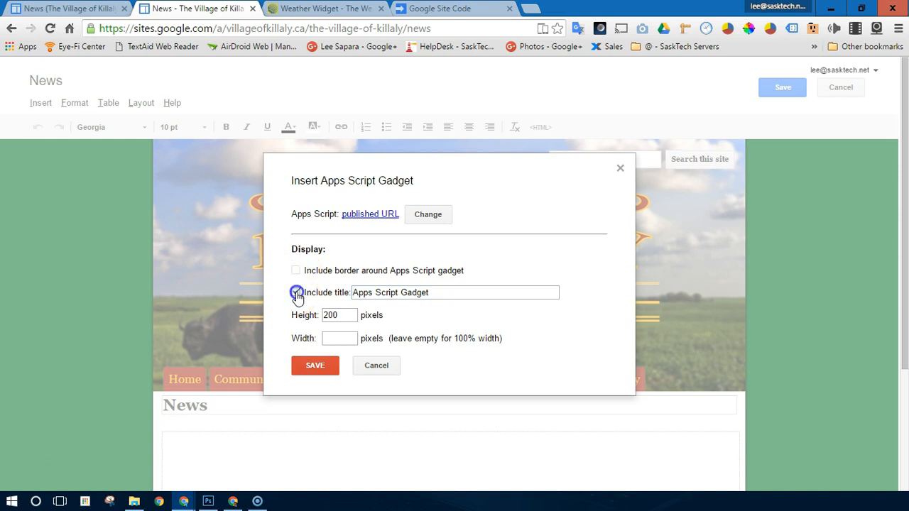
{"action": "left_click", "coordinate": [296, 292]}
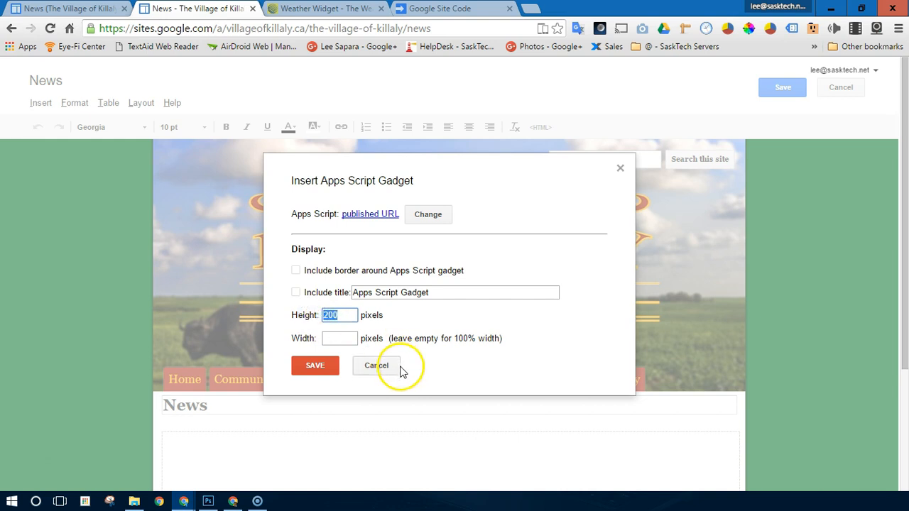
{"action": "mouse_move", "coordinate": [403, 376]}
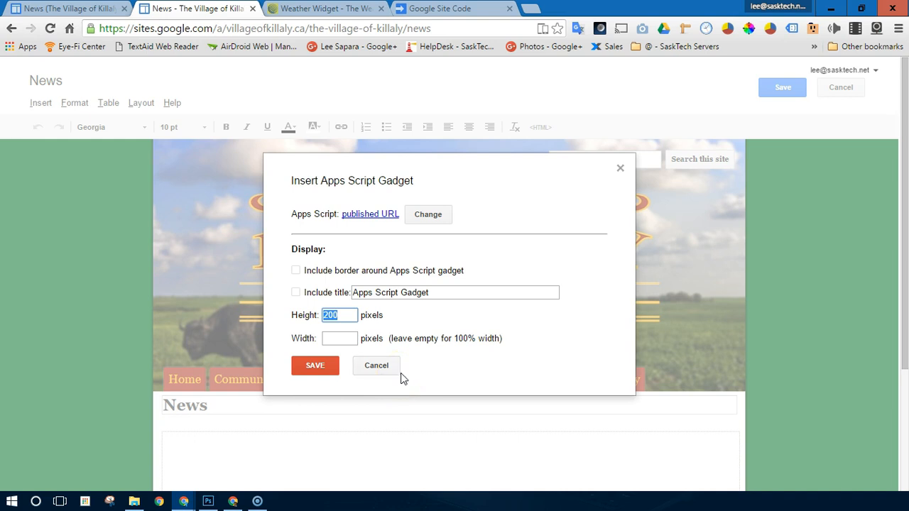
{"action": "type", "text": "1"}
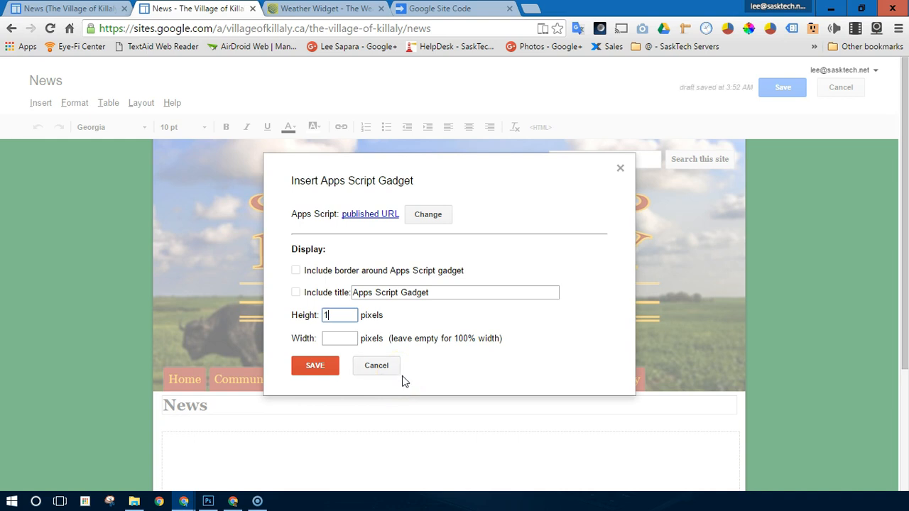
{"action": "left_click", "coordinate": [340, 338]}
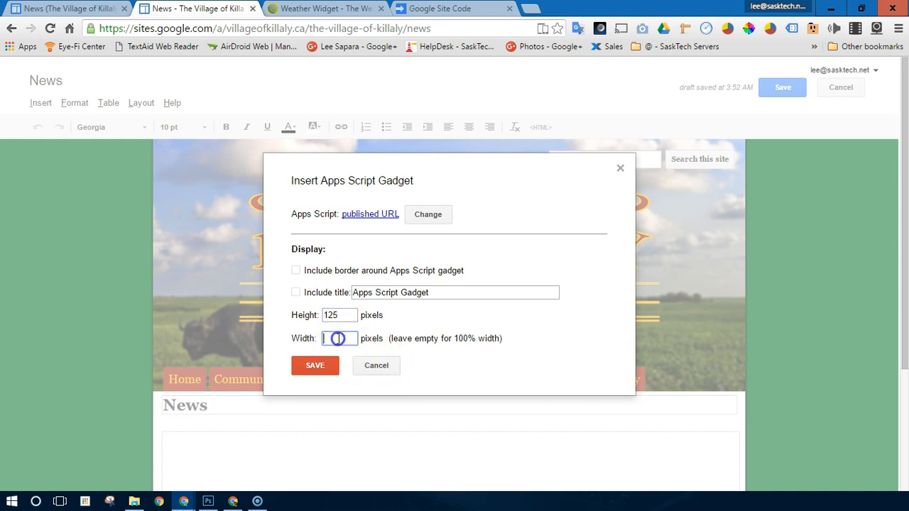
{"action": "left_click", "coordinate": [315, 364]}
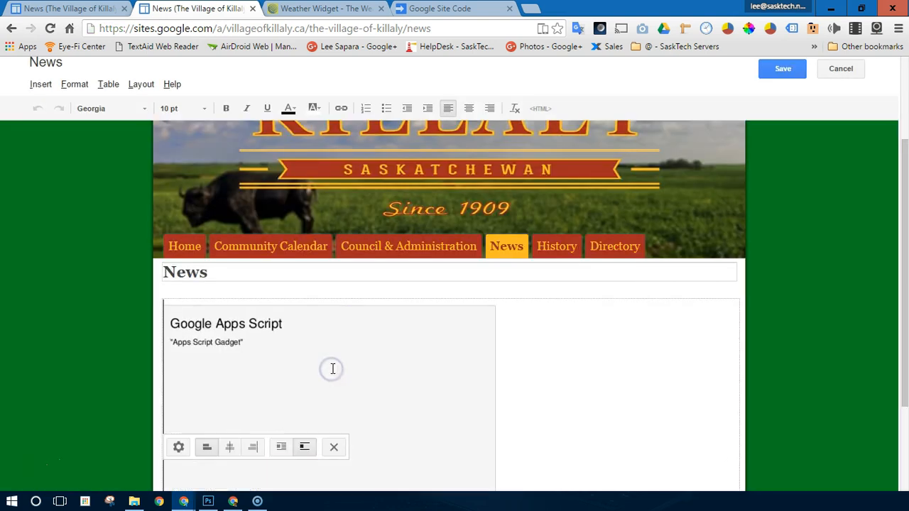
{"action": "left_click", "coordinate": [781, 68]}
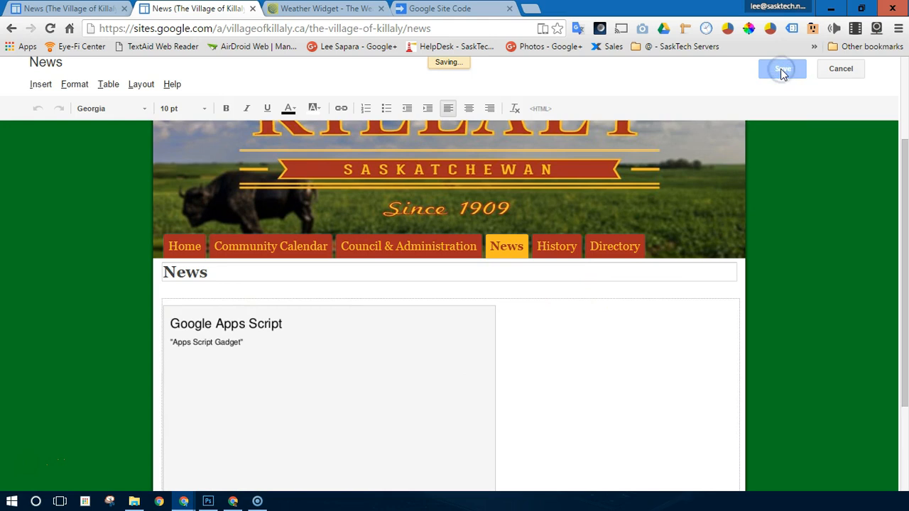
Finish saving so the News page shows the Killaly, SK weather widget at -9°C, Overcast.
{"action": "left_click", "coordinate": [781, 69]}
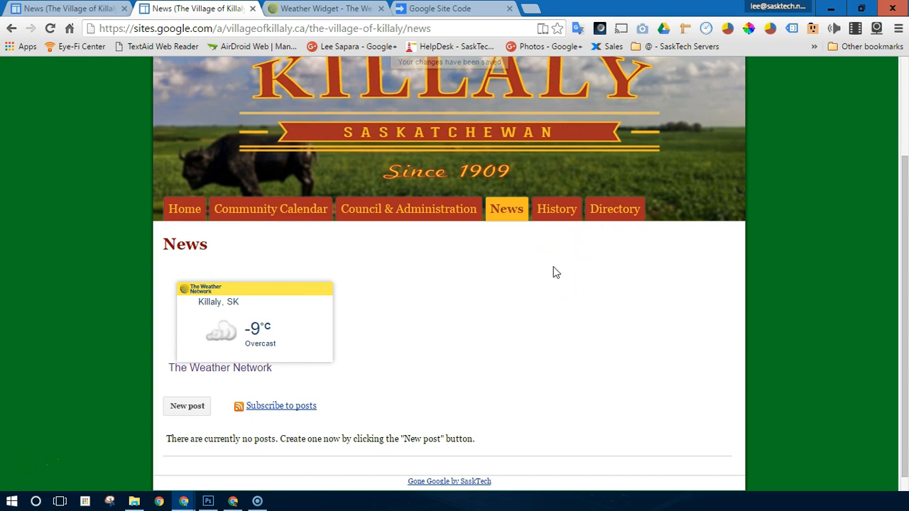
{"action": "mouse_move", "coordinate": [474, 306]}
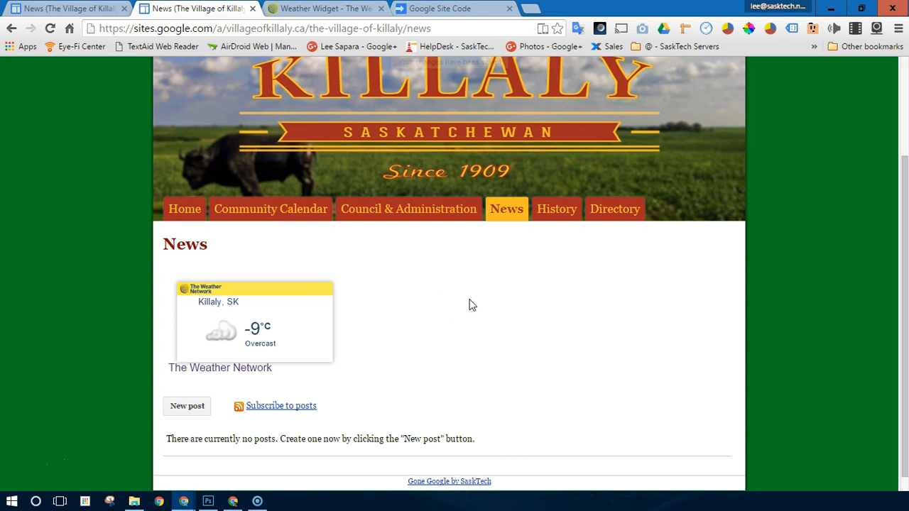